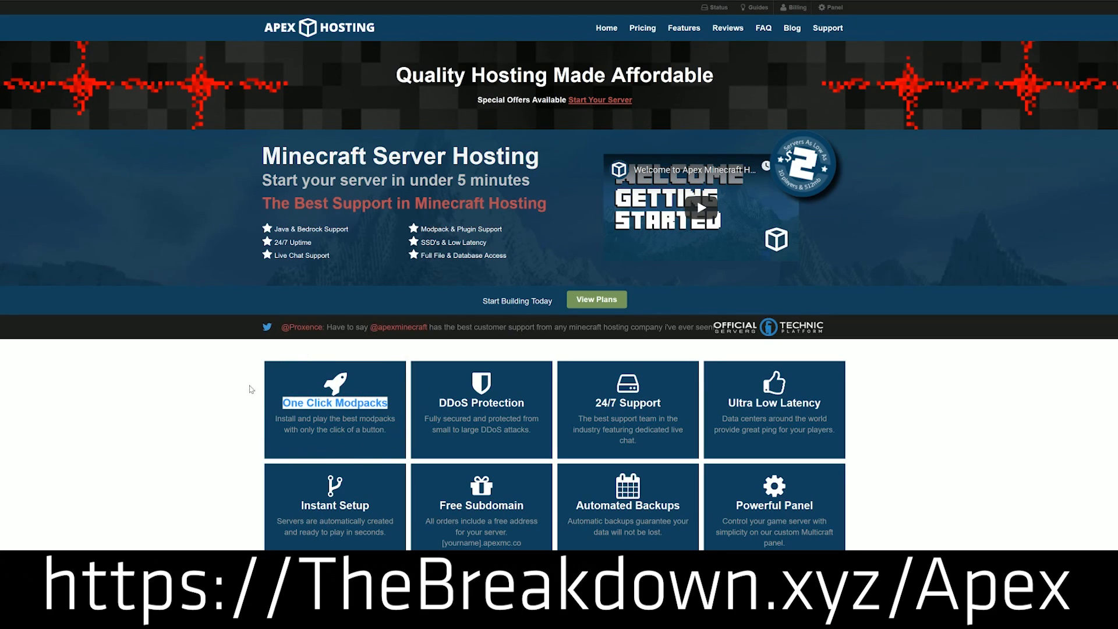
Scroll the article to the Freaky Parkour entry and follow its DOWNLOAD button to MinecraftMaps.com
scroll(down, 3)
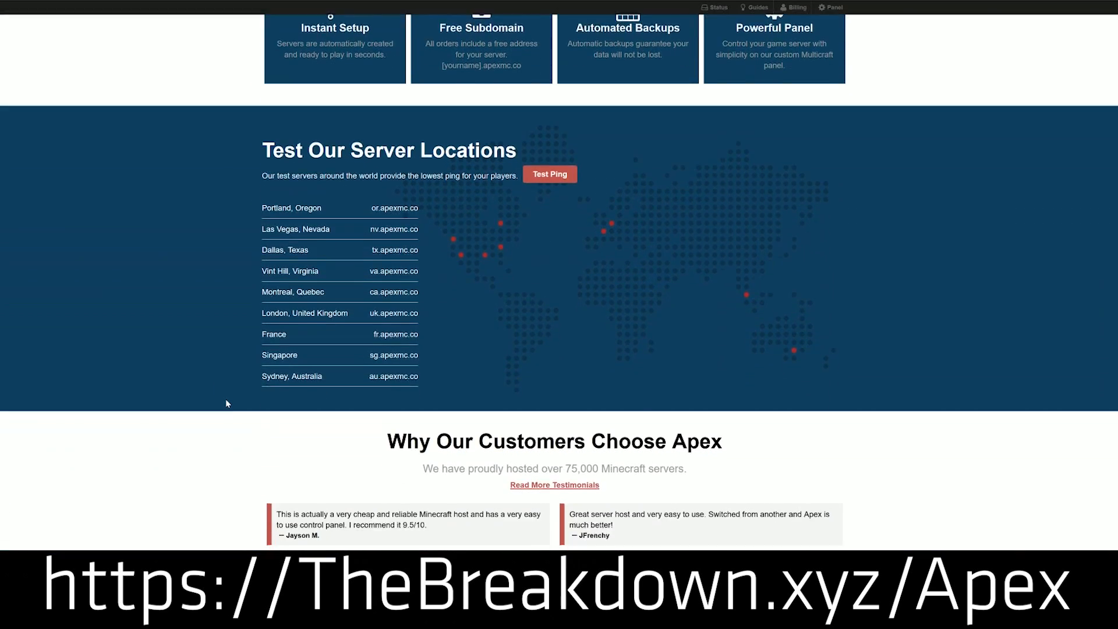
scroll(down, 3)
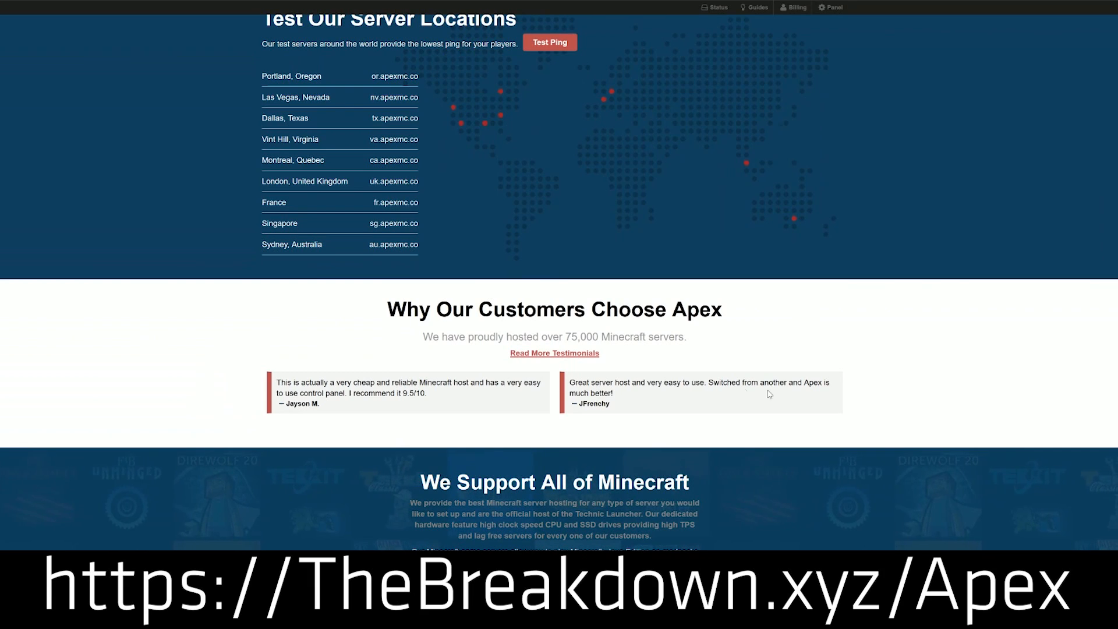
scroll(down, 3)
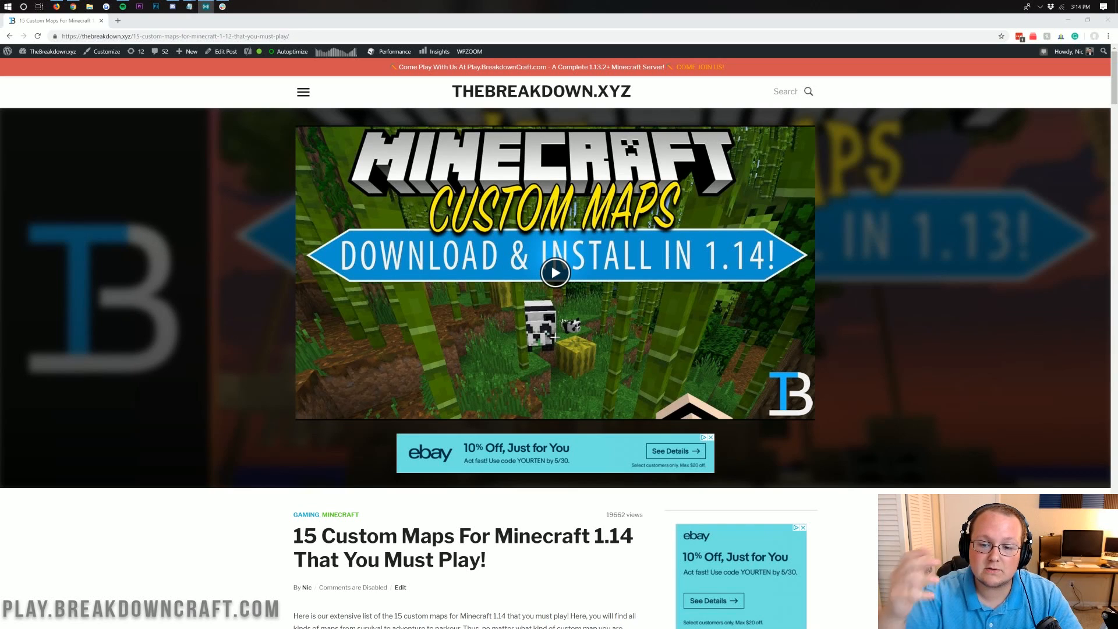
scroll(down, 3)
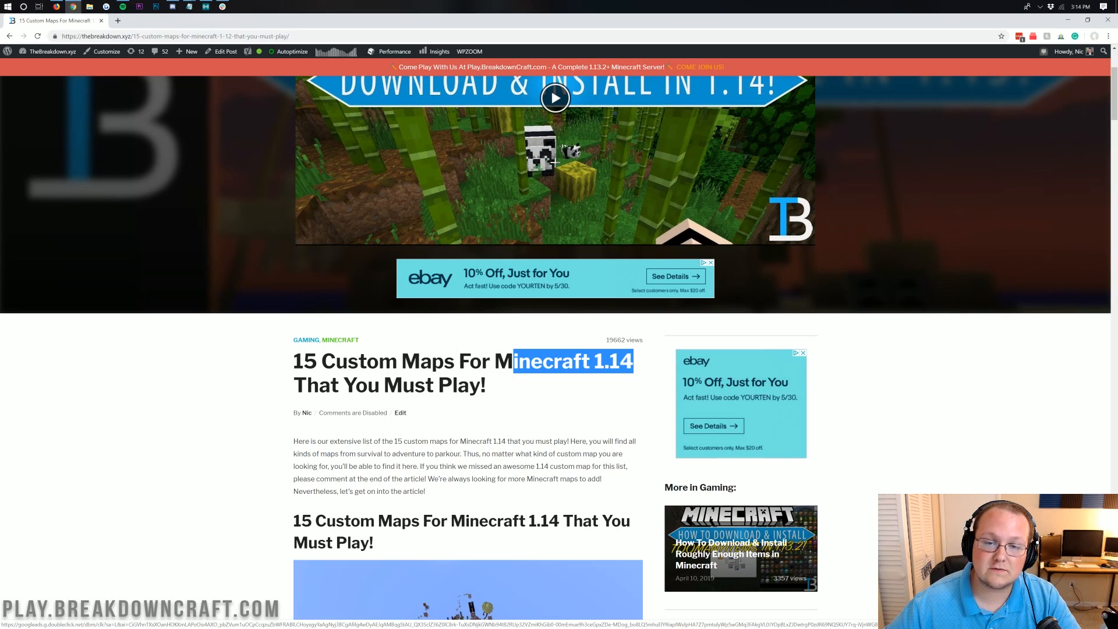
scroll(down, 3)
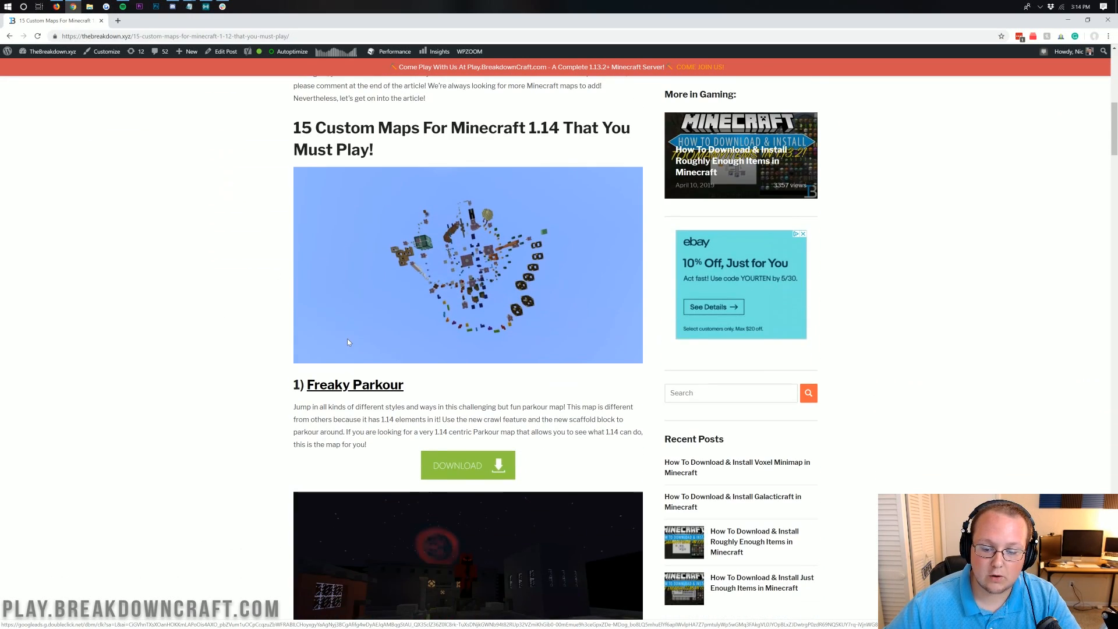
mouse_move(402, 342)
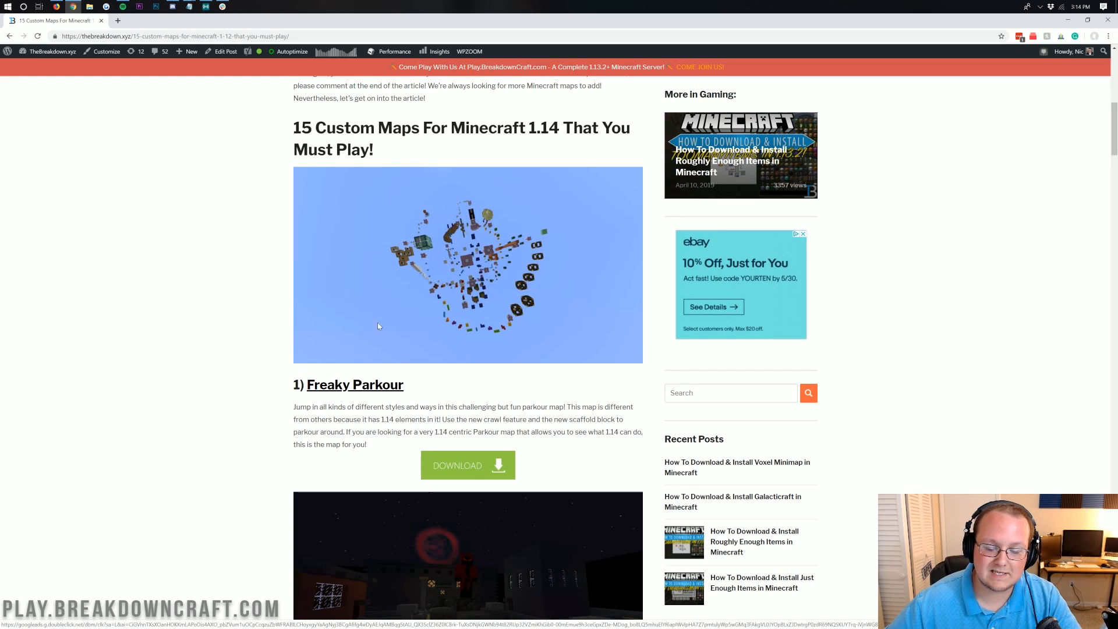
scroll(down, 3)
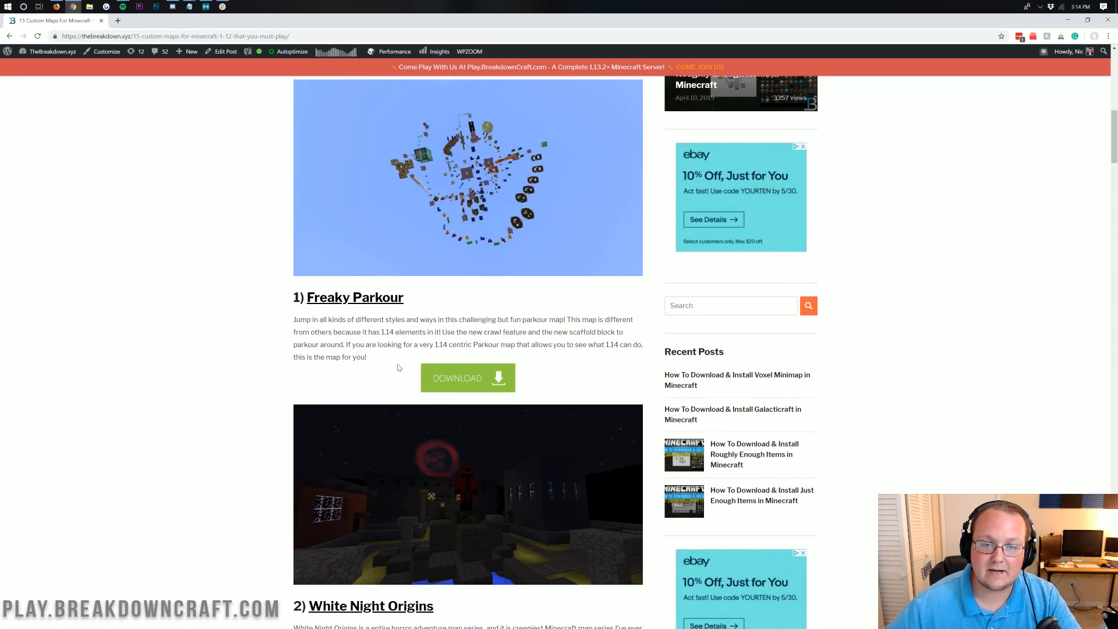
click(468, 378)
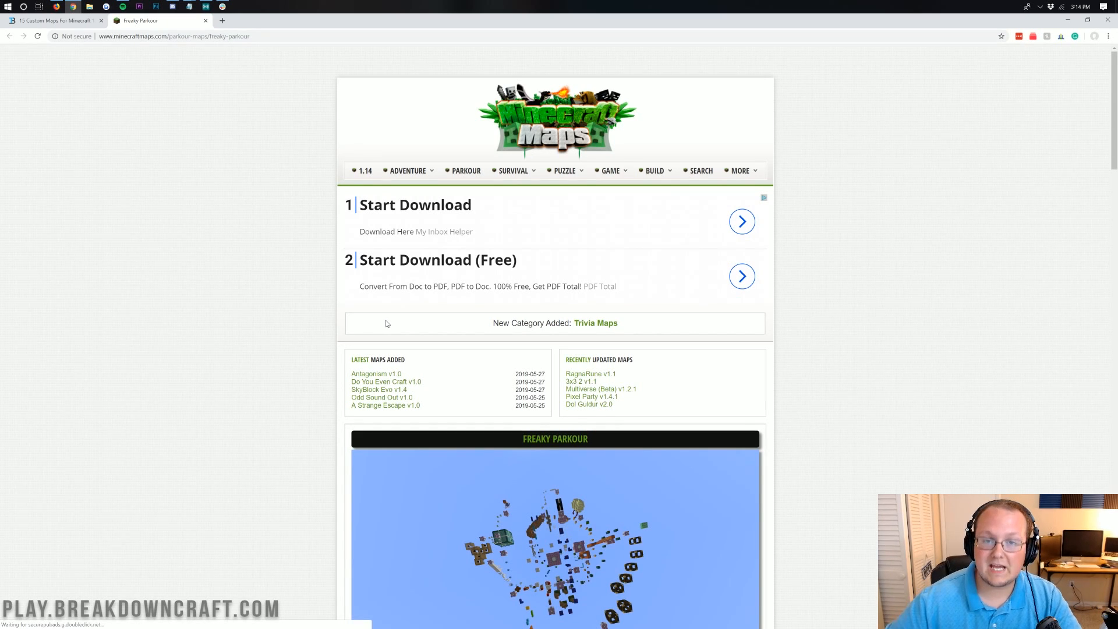
scroll(down, 3)
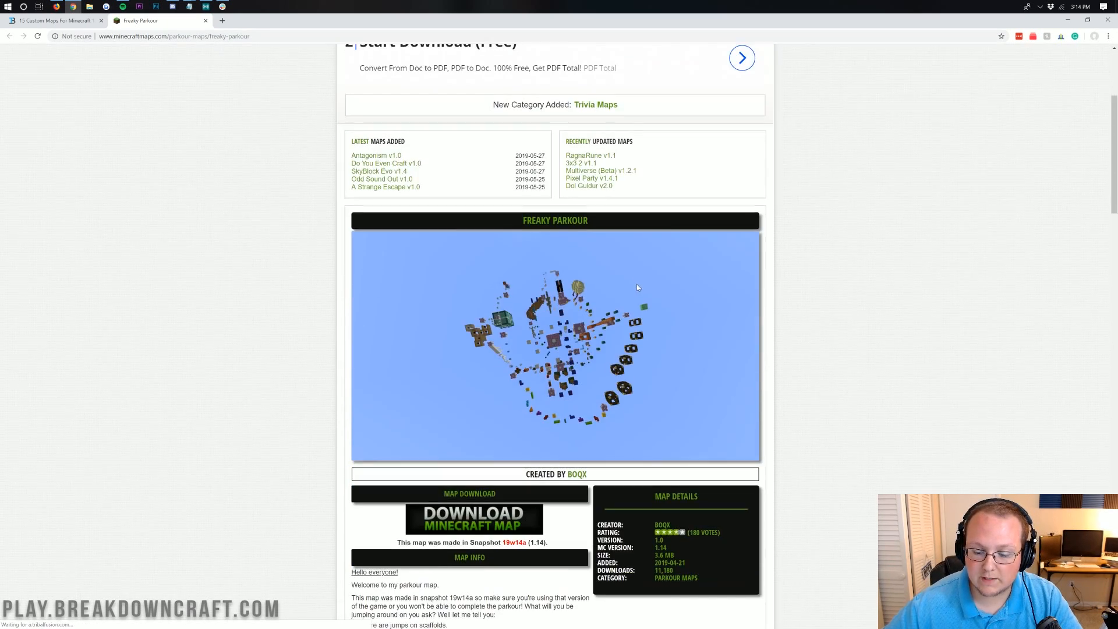
scroll(down, 3)
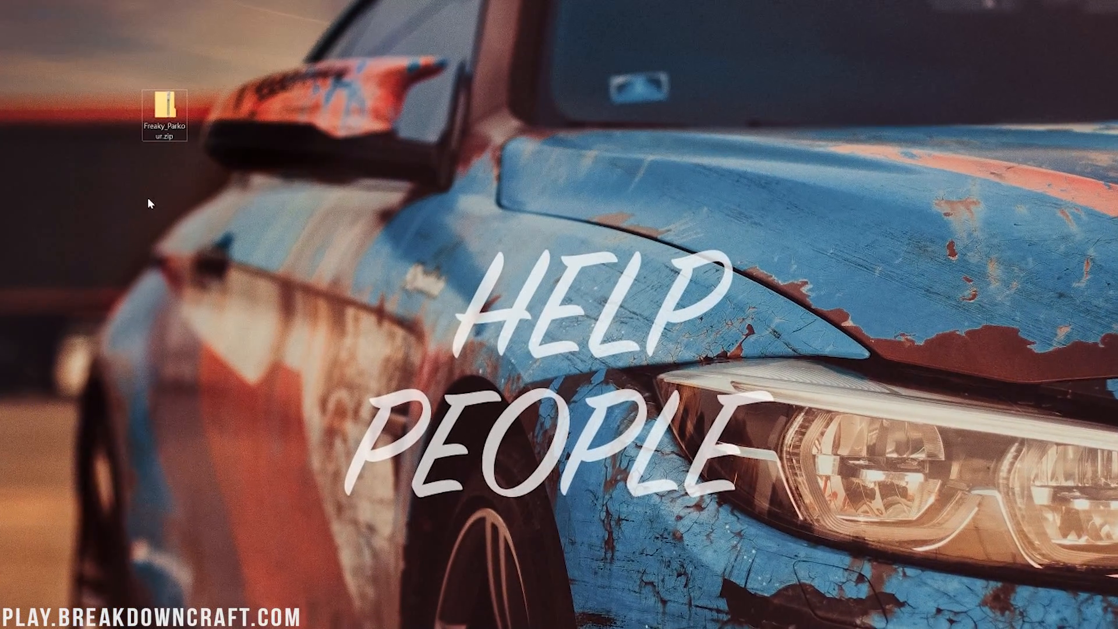
Extract Freaky_Parkour.zip via Extract All into a Freaky_Parkour folder on the desktop
right_click(164, 108)
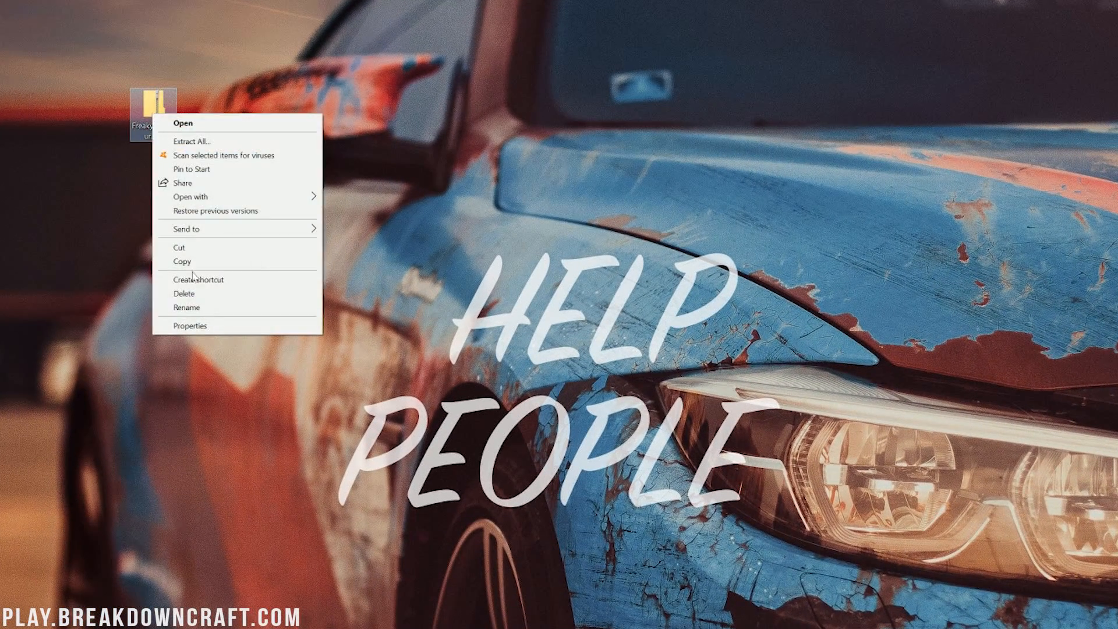
click(190, 140)
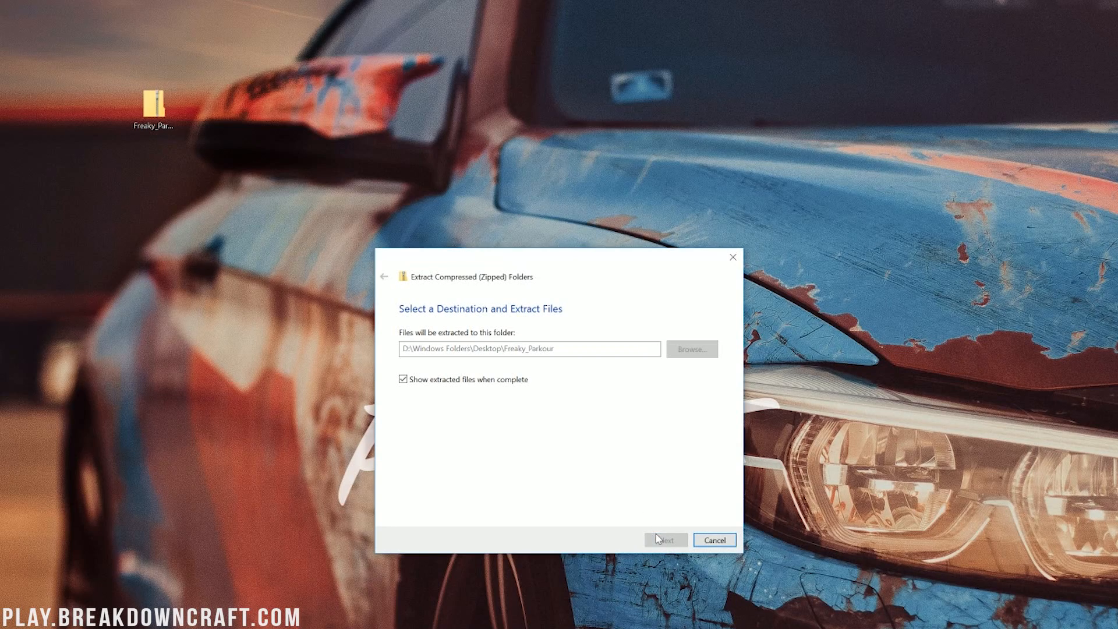
click(664, 539)
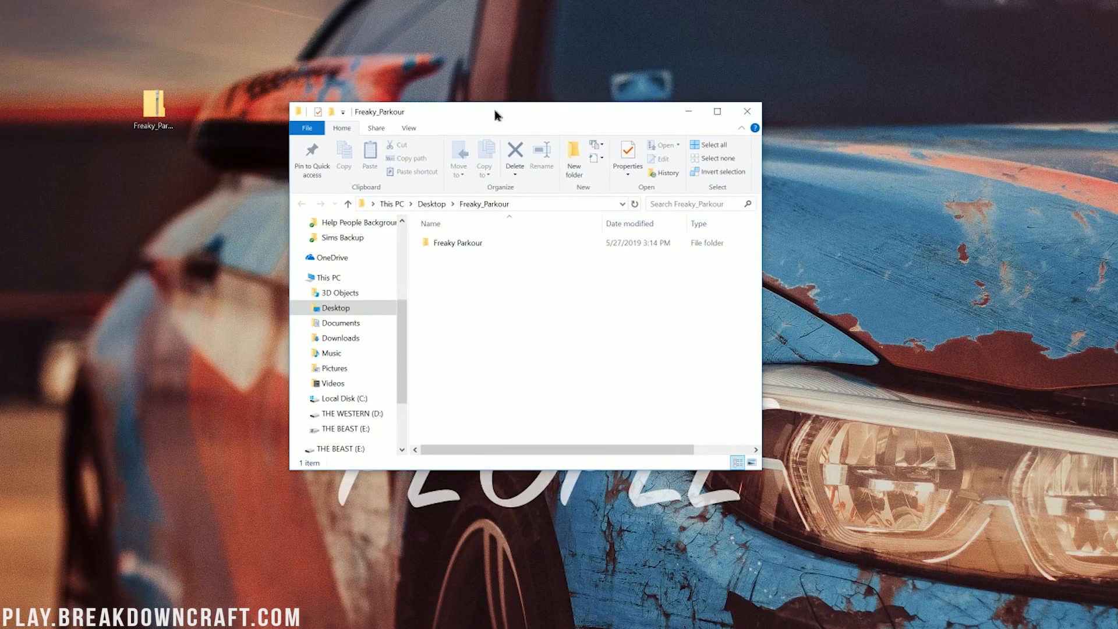
Inspect the inner Freaky Parkour folder's world files, then return to the outer Freaky_Parkour folder
click(456, 242)
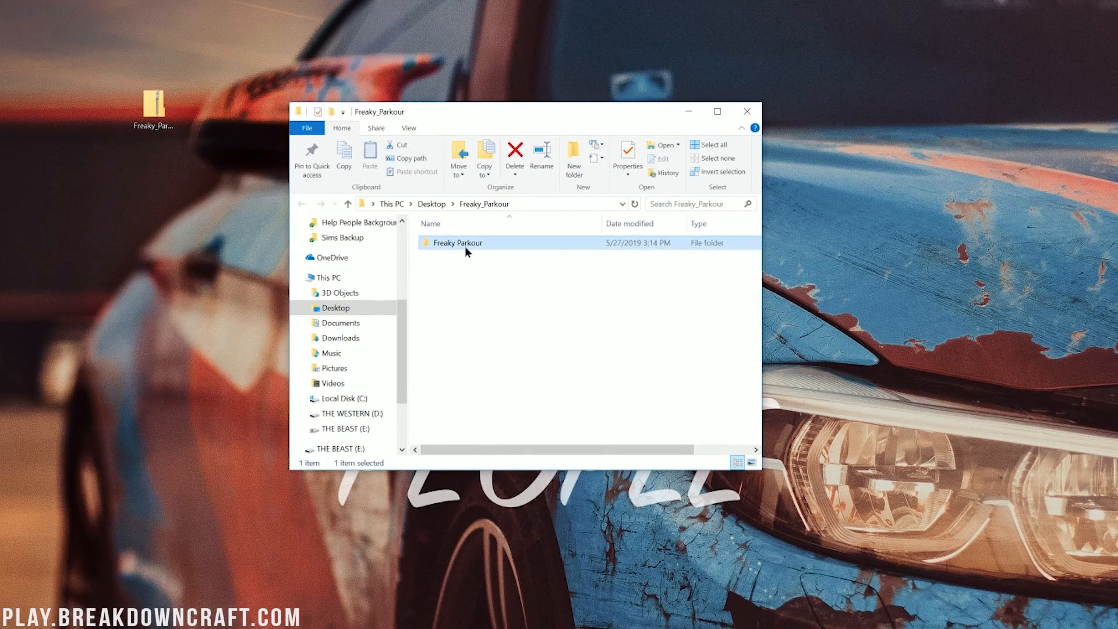
double_click(456, 242)
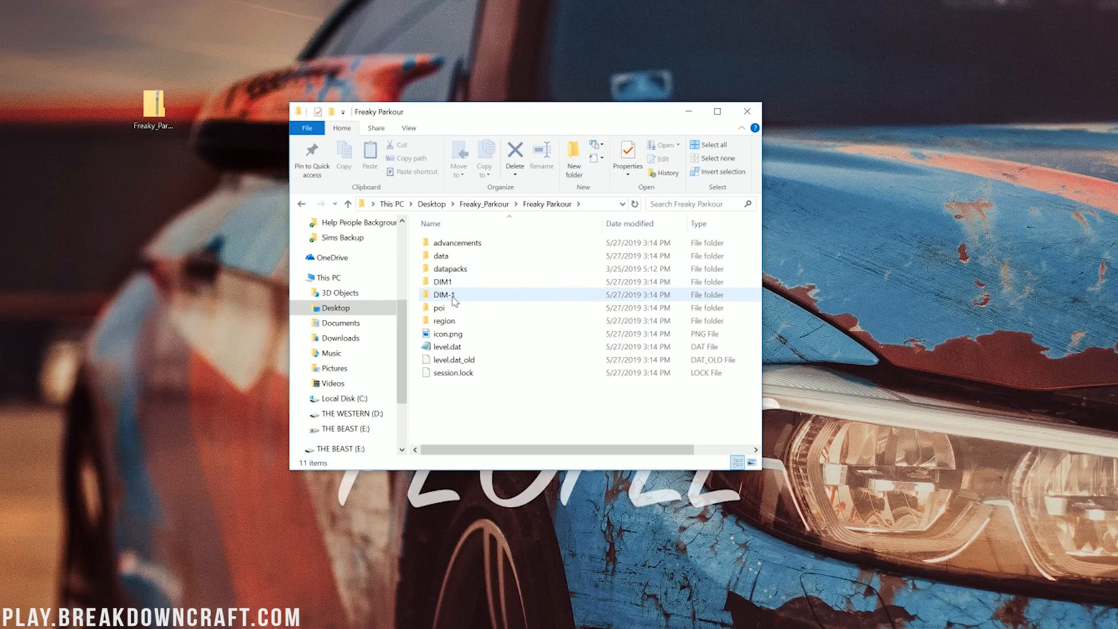
mouse_move(443, 282)
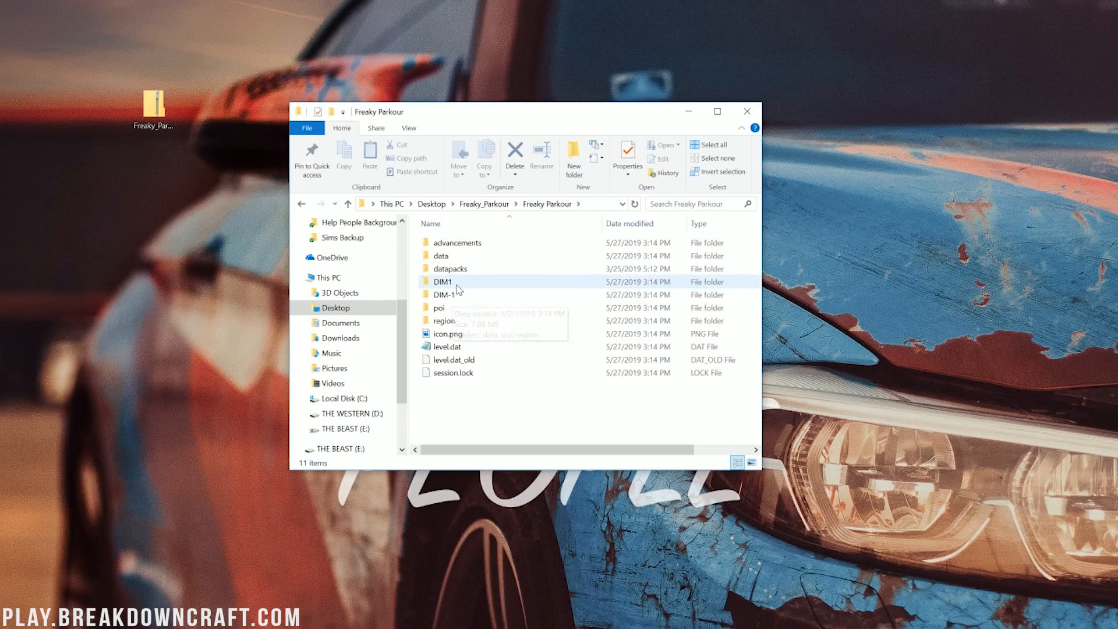
mouse_move(440, 255)
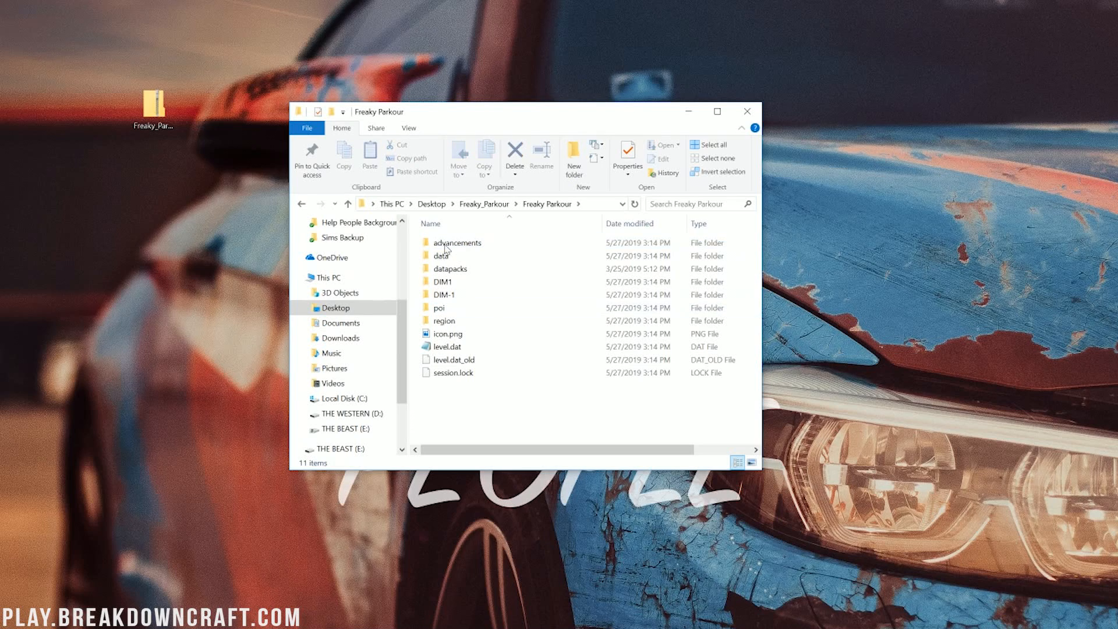
click(449, 267)
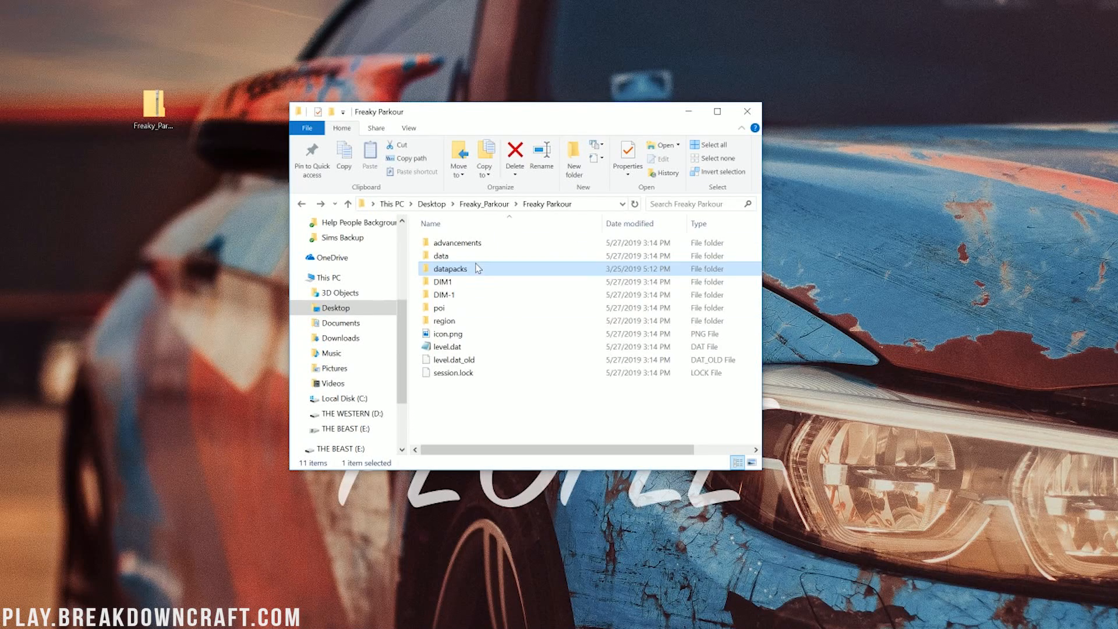
mouse_move(444, 295)
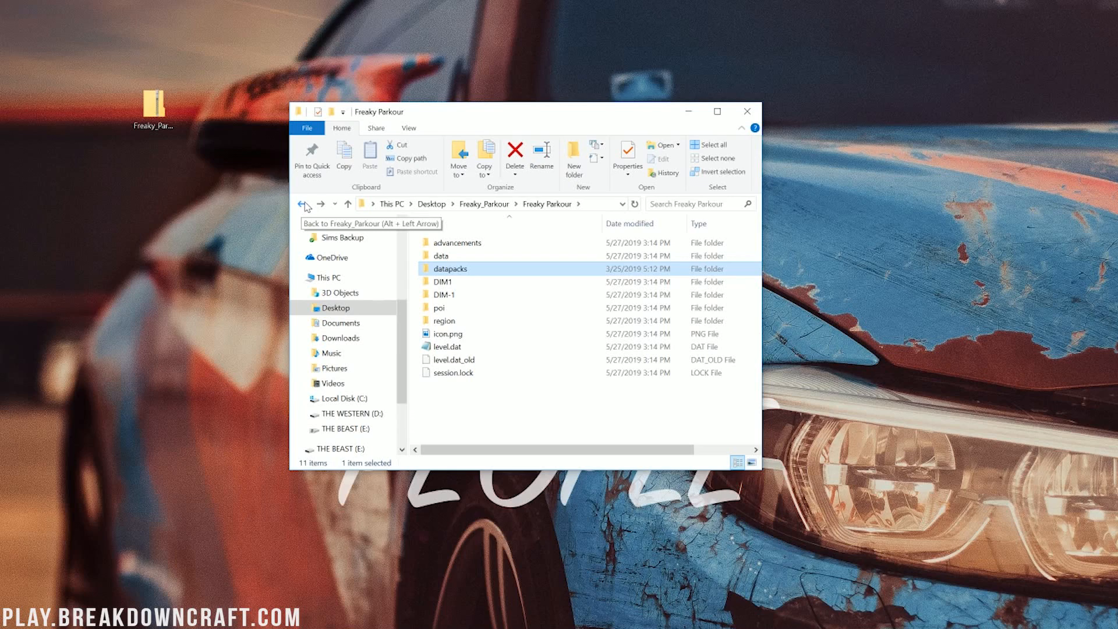
click(303, 204)
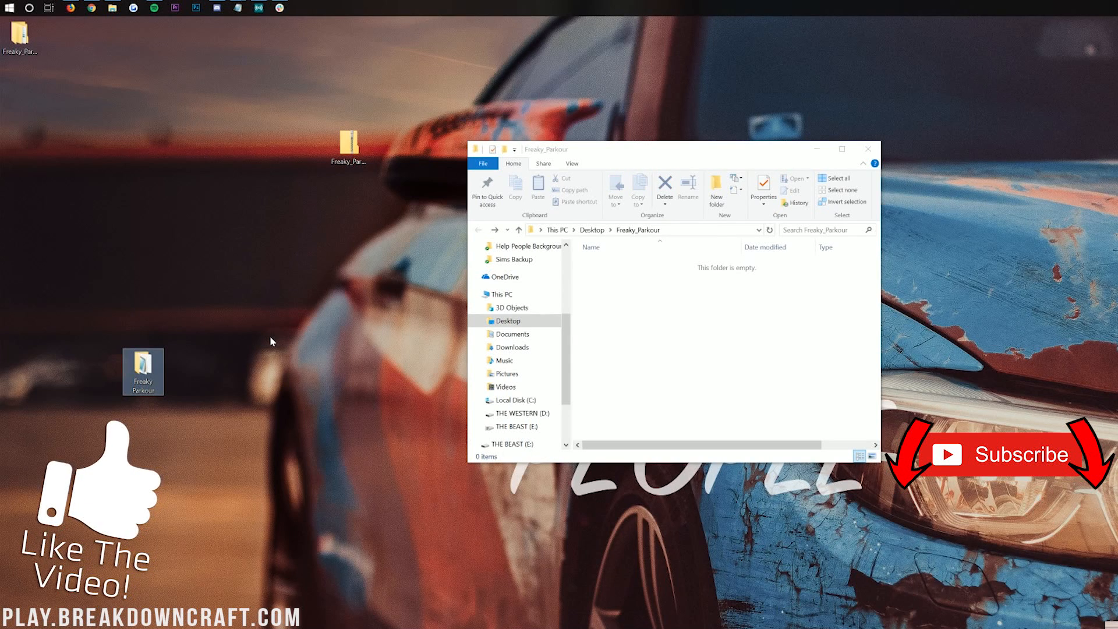
mouse_move(435, 262)
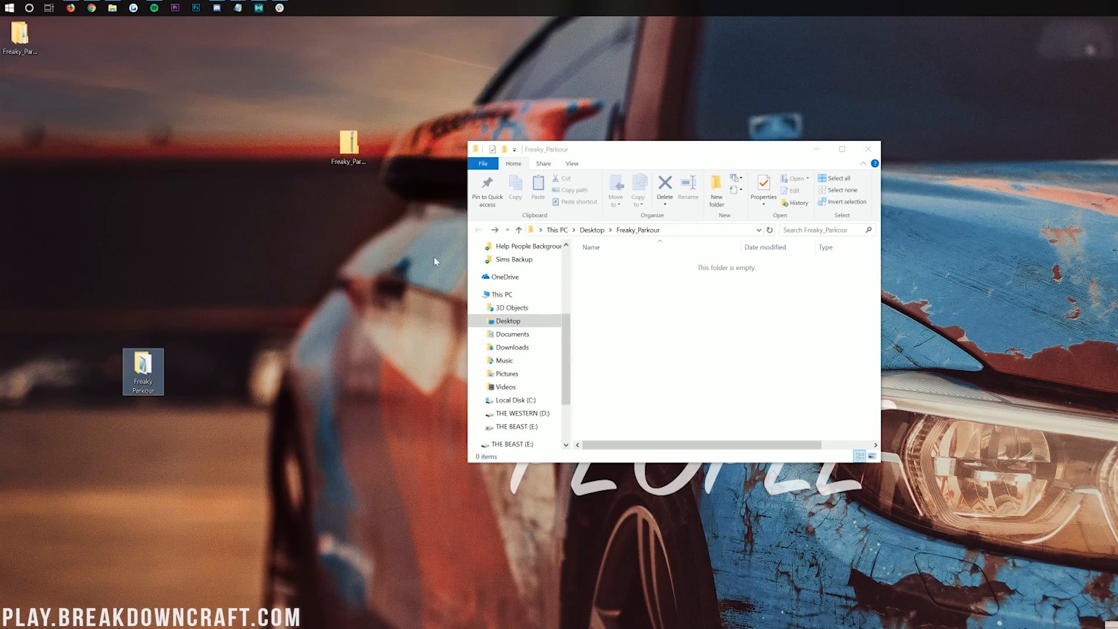
mouse_move(627, 349)
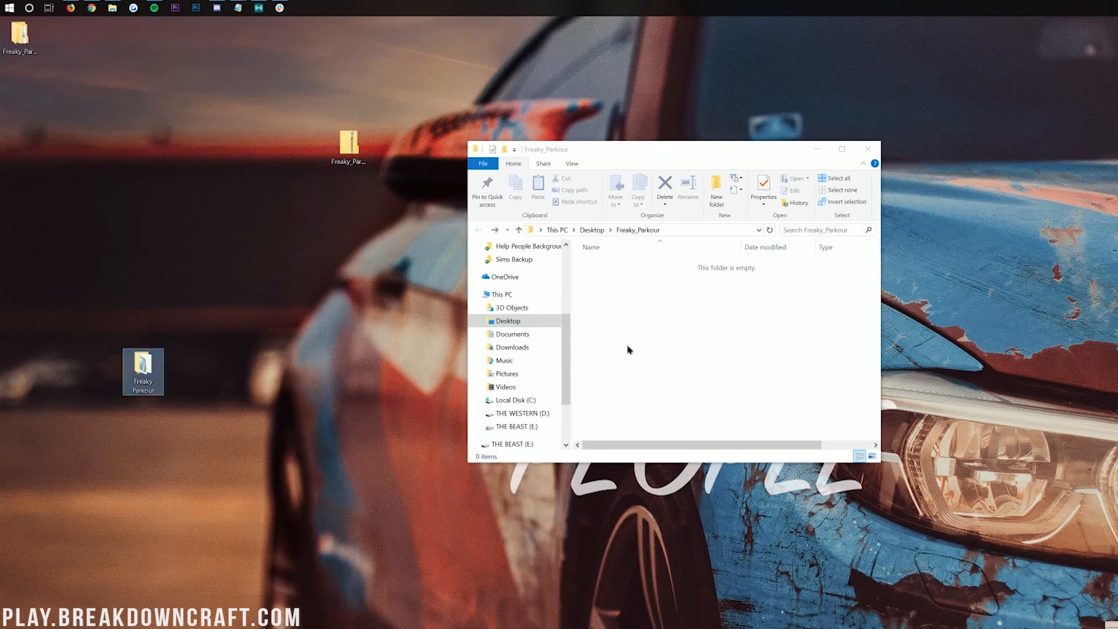
Rename the map folder to Freaky Parkour Final and move it onto the desktop, closing the empty download folder
right_click(613, 264)
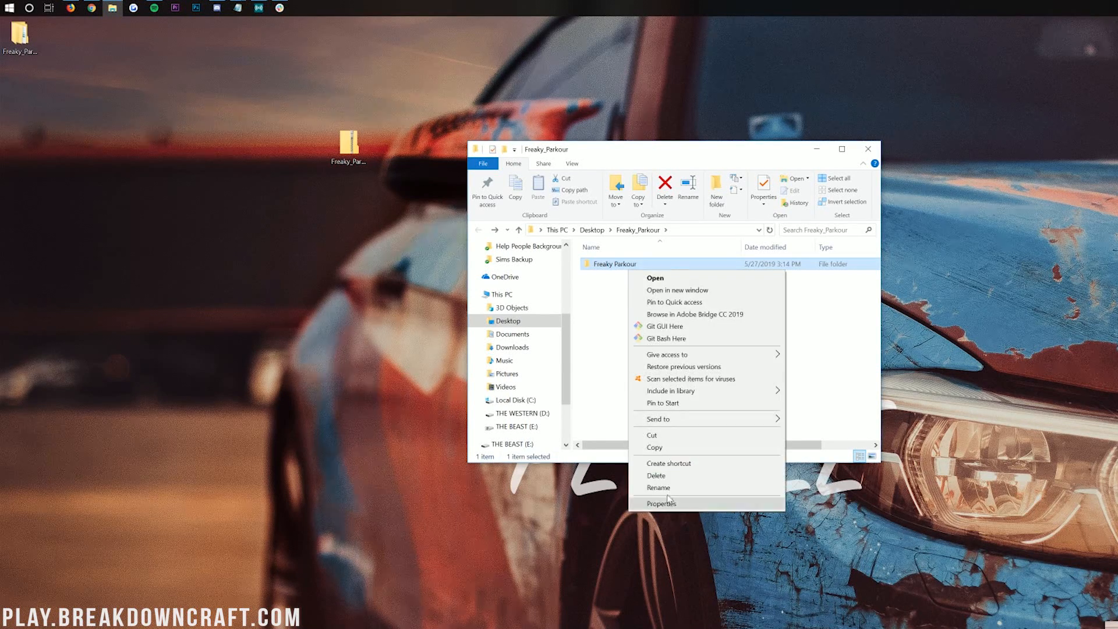
click(658, 487)
text( Final)
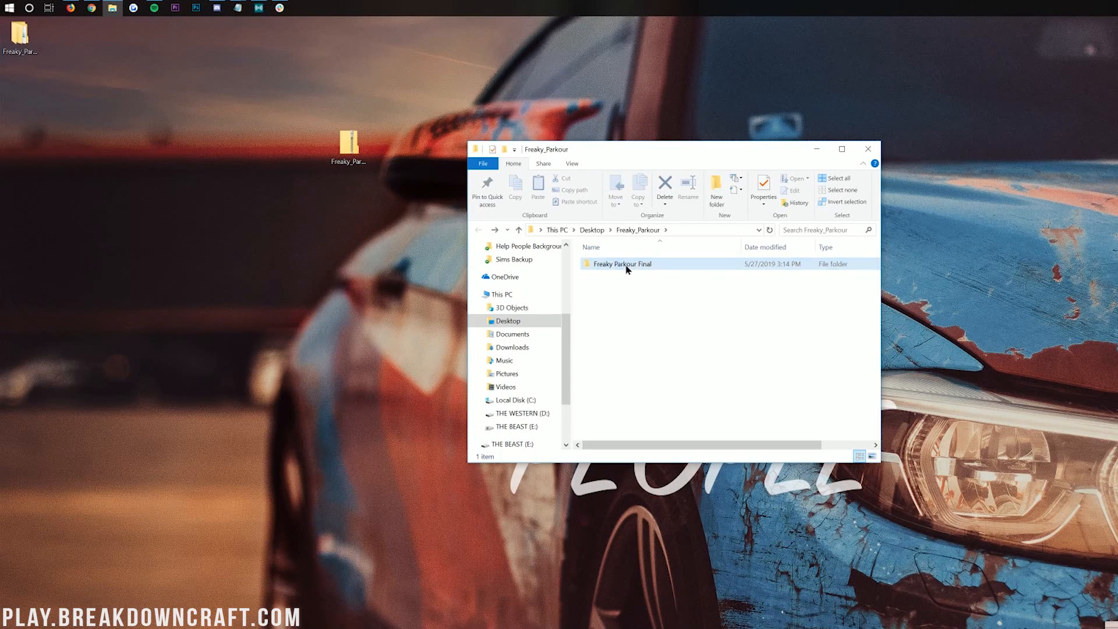
drag(621, 264, 184, 371)
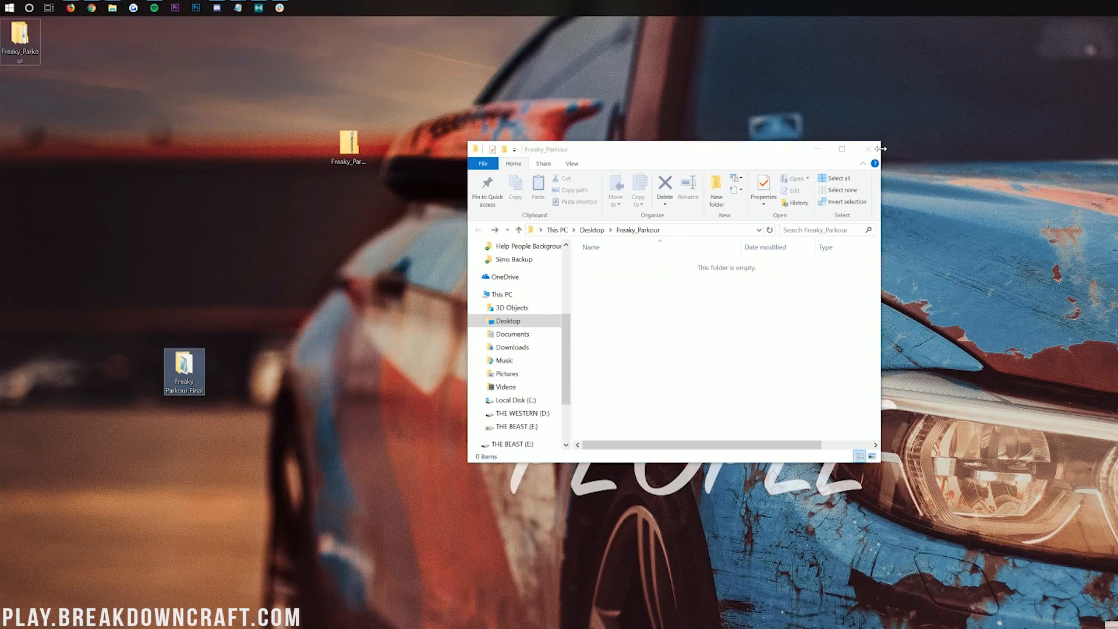
click(868, 149)
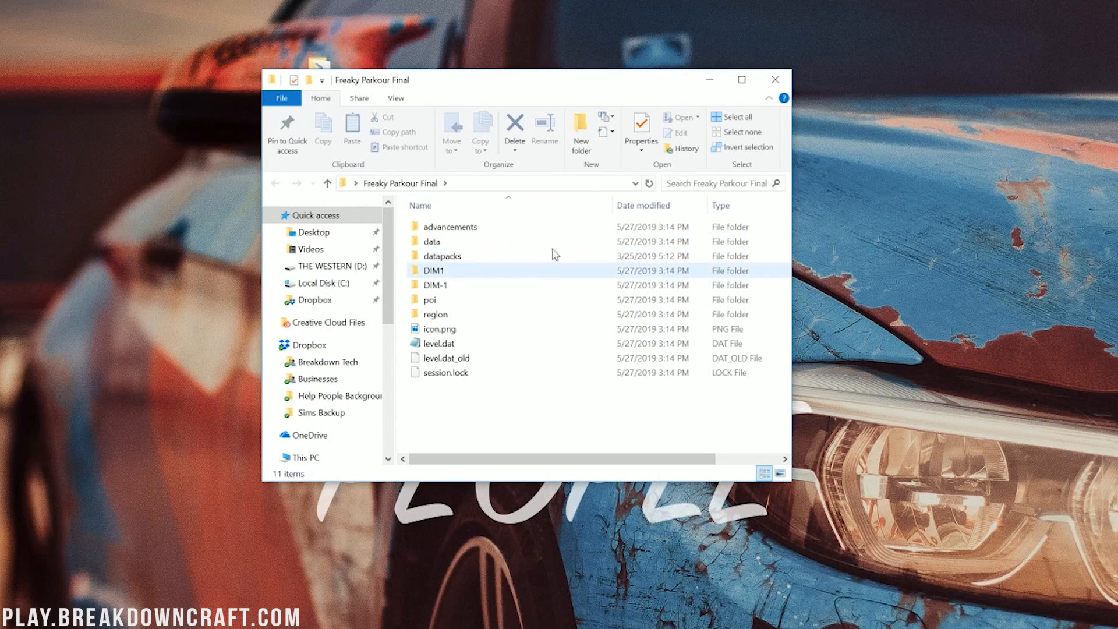
mouse_move(417, 273)
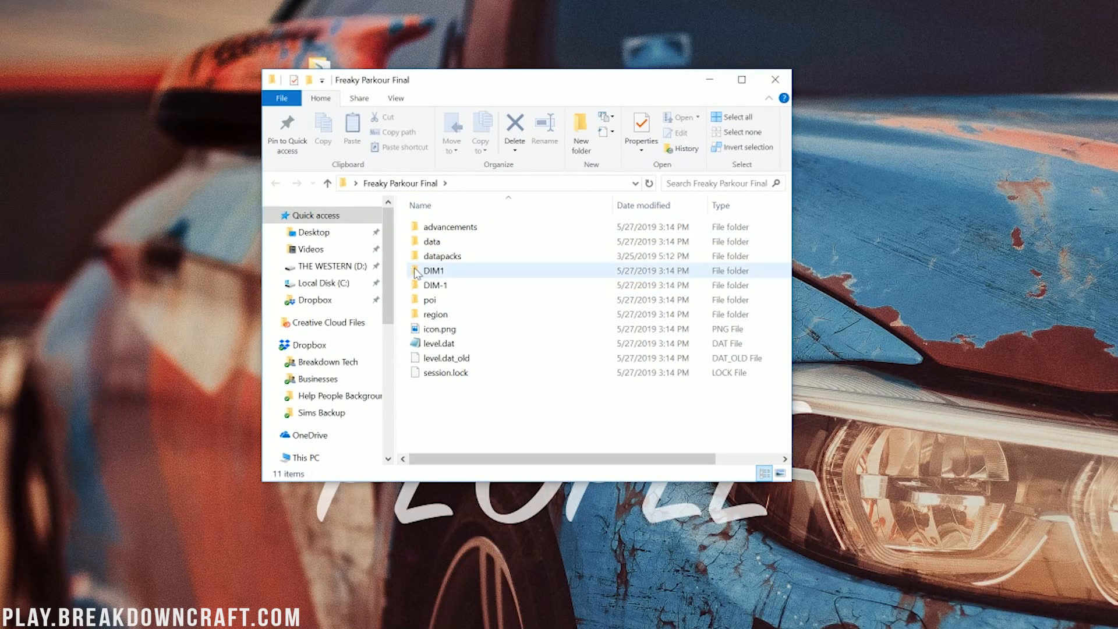
mouse_move(433, 270)
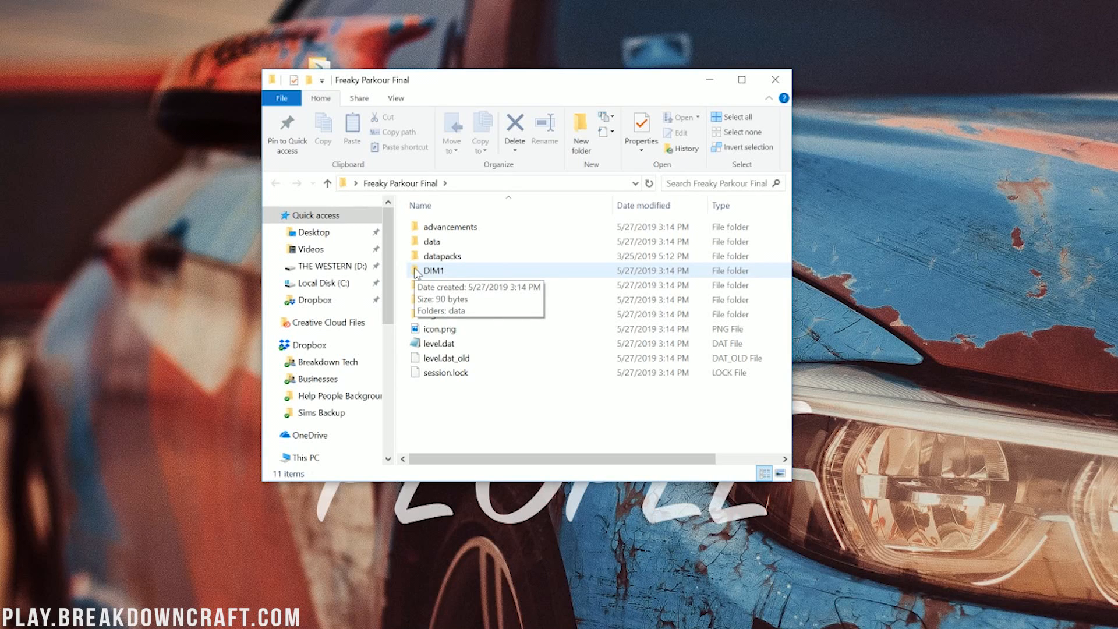
Close the Freaky Parkour Final folder window after confirming its level.dat and region files
click(776, 79)
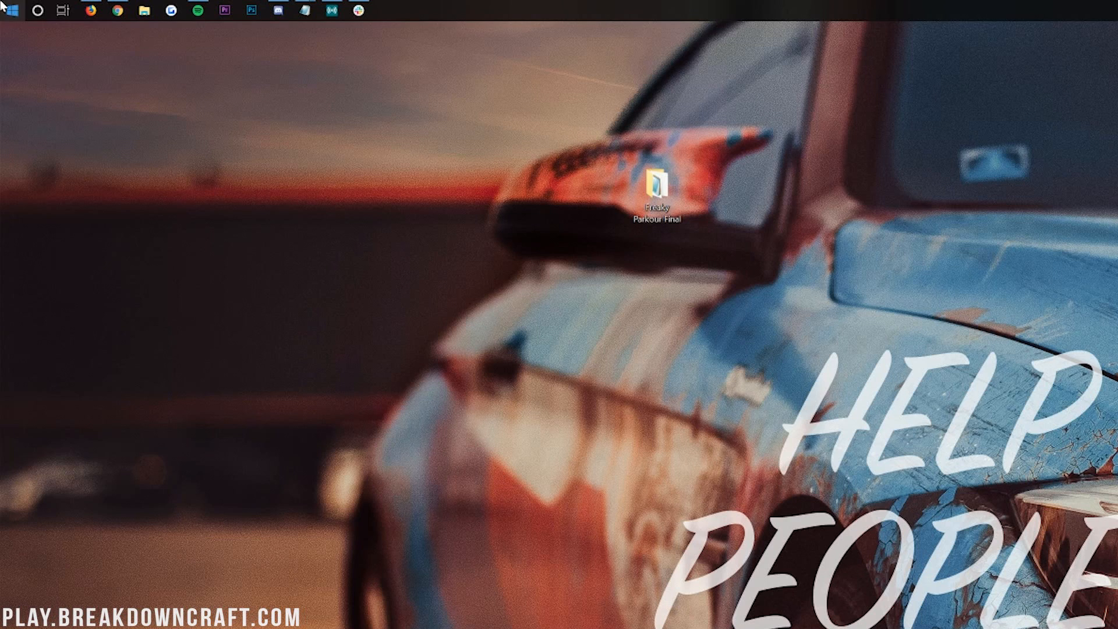
Launch Run from Start and open %appdata% to reach the Roaming folder containing .minecraft
click(11, 11)
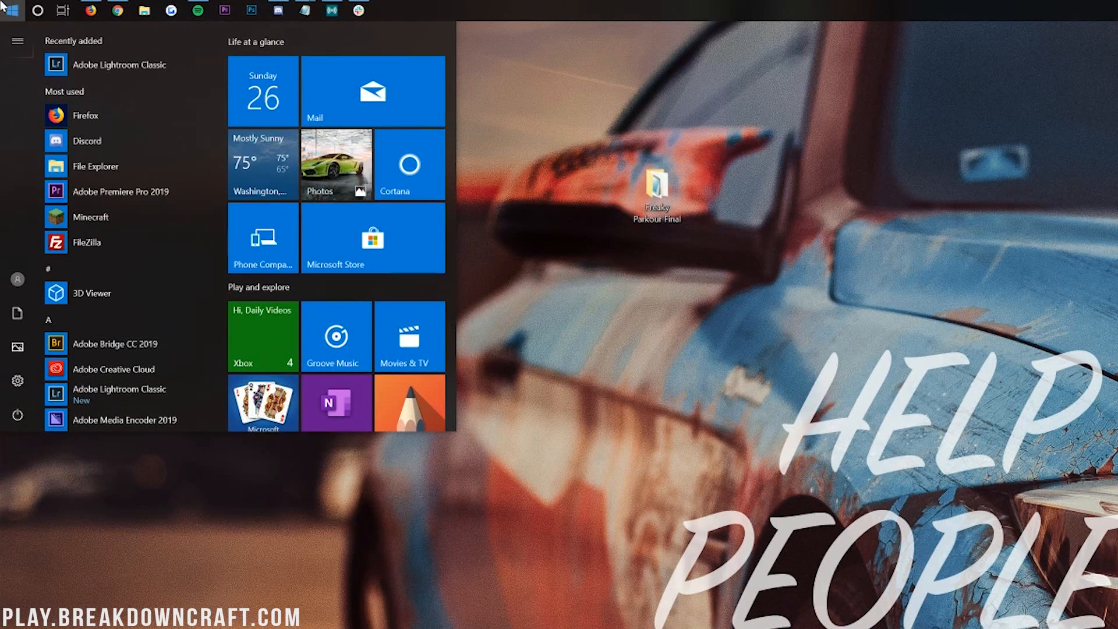
text(run)
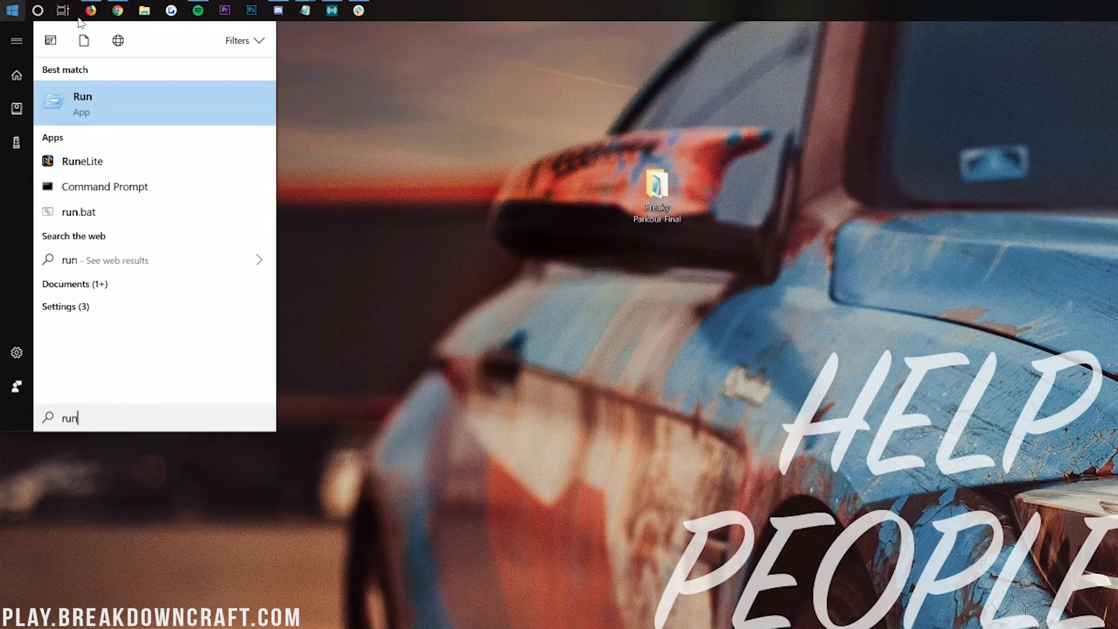
click(82, 103)
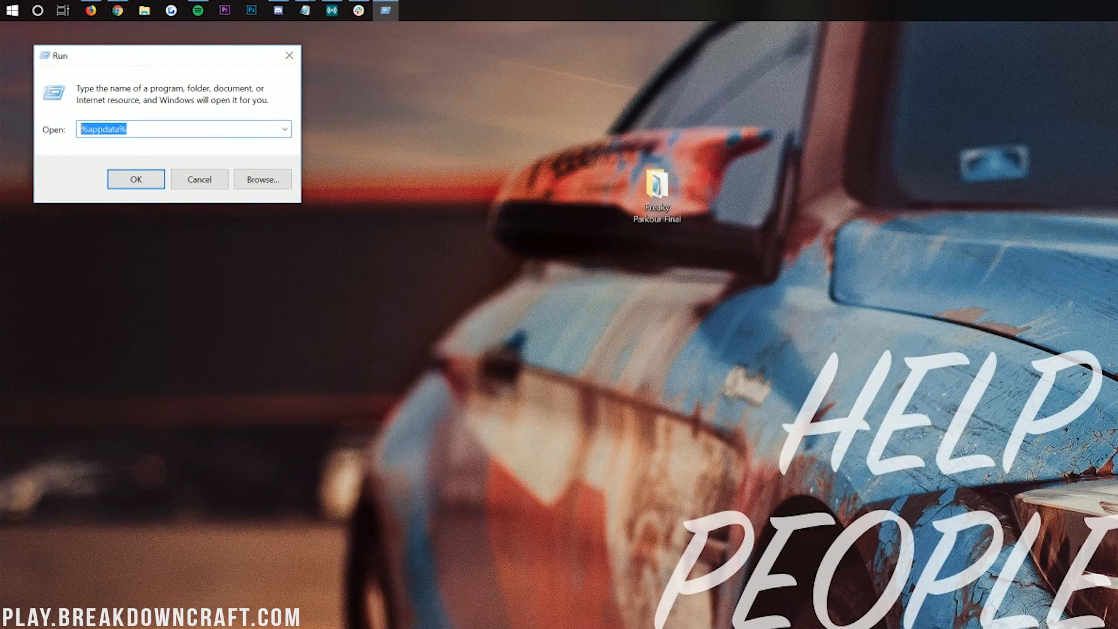
text(%ad)
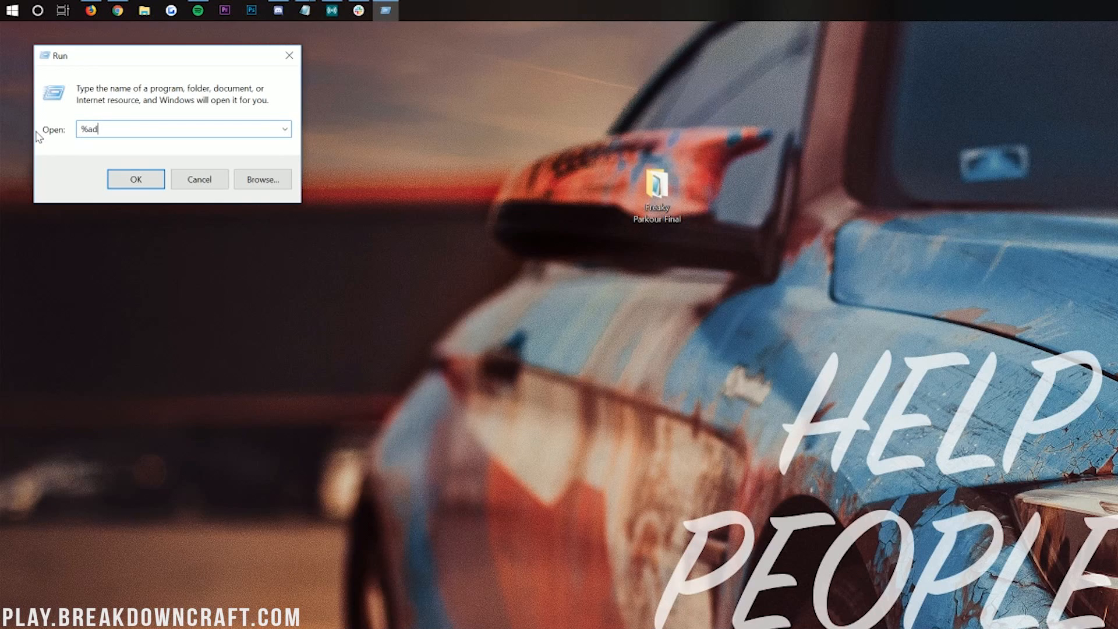
text(ppdata%)
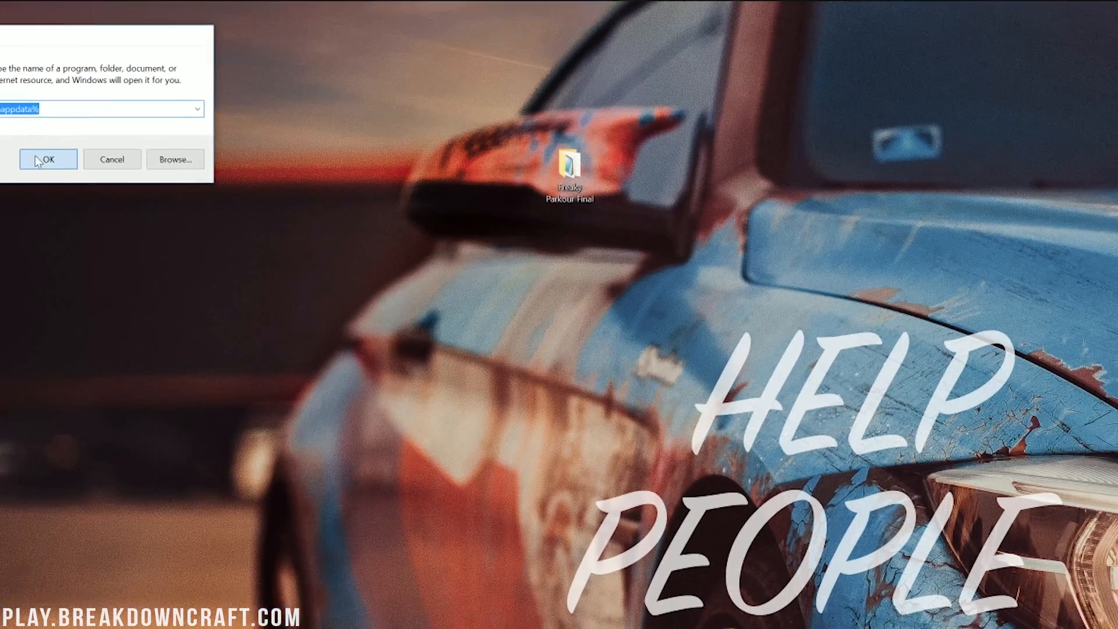
click(48, 159)
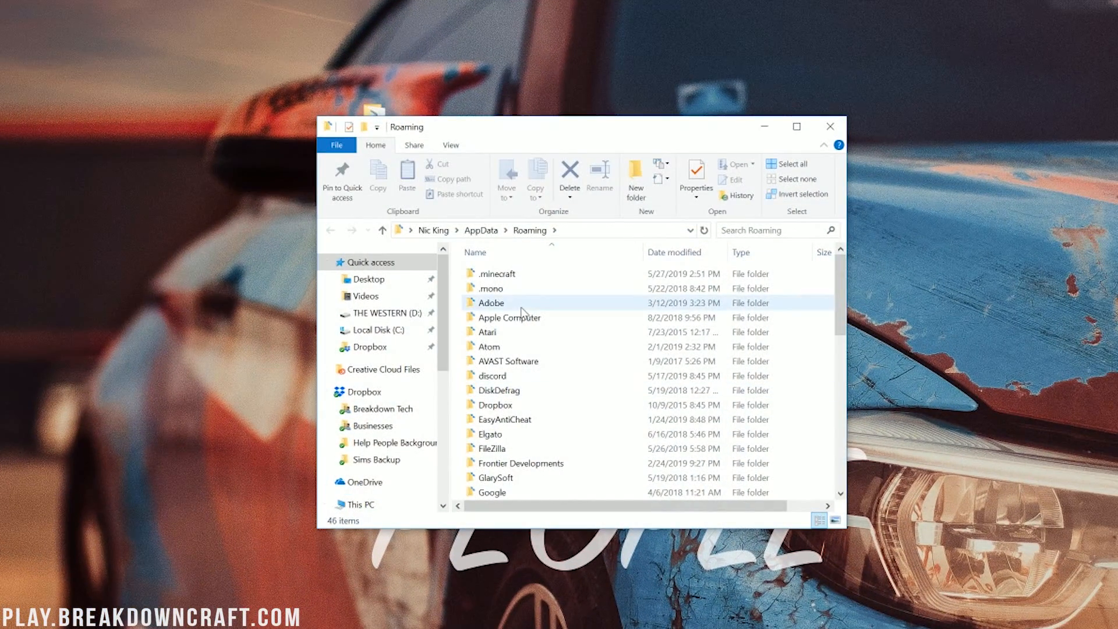
Navigate into .minecraft and then its saves folder
double_click(496, 272)
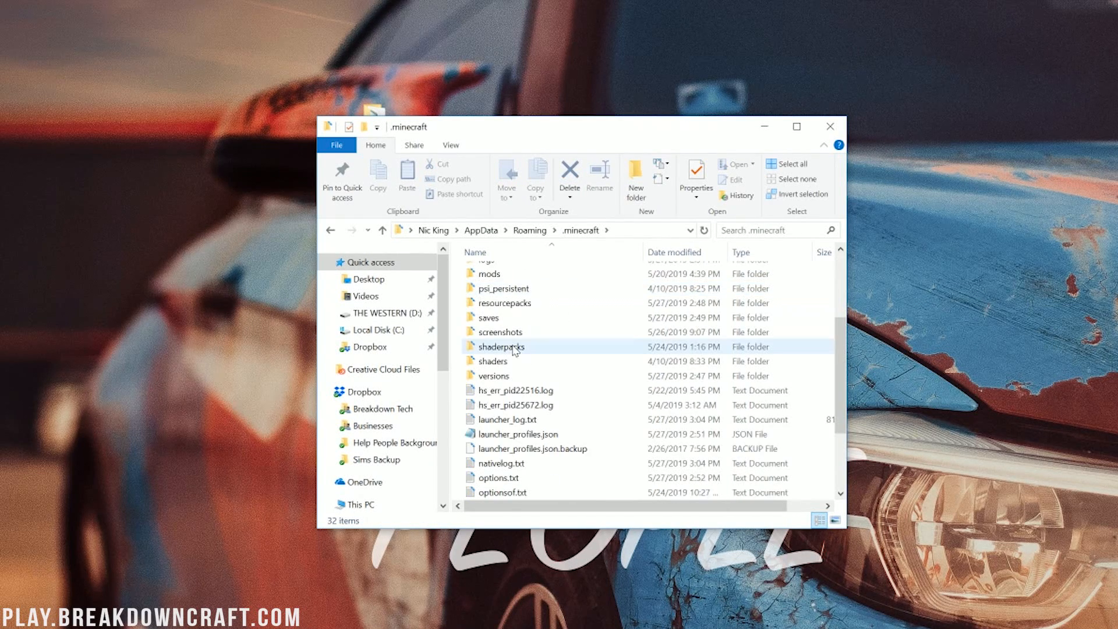
double_click(488, 317)
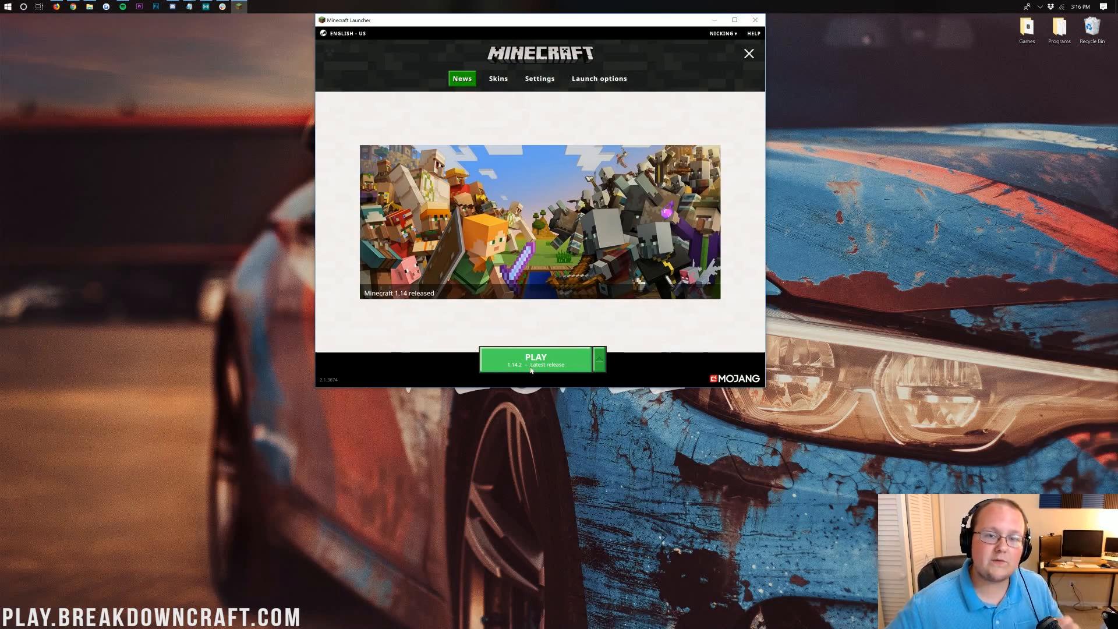
Play Minecraft 1.14.2, go to Singleplayer and choose the Freaky Parkour world
click(536, 360)
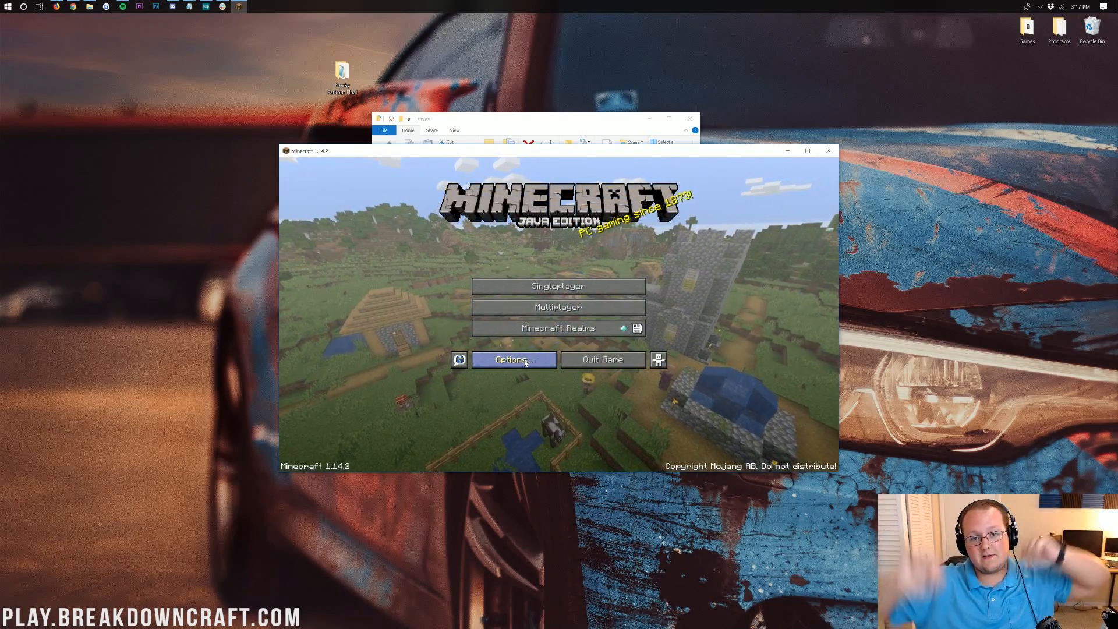
mouse_move(558, 286)
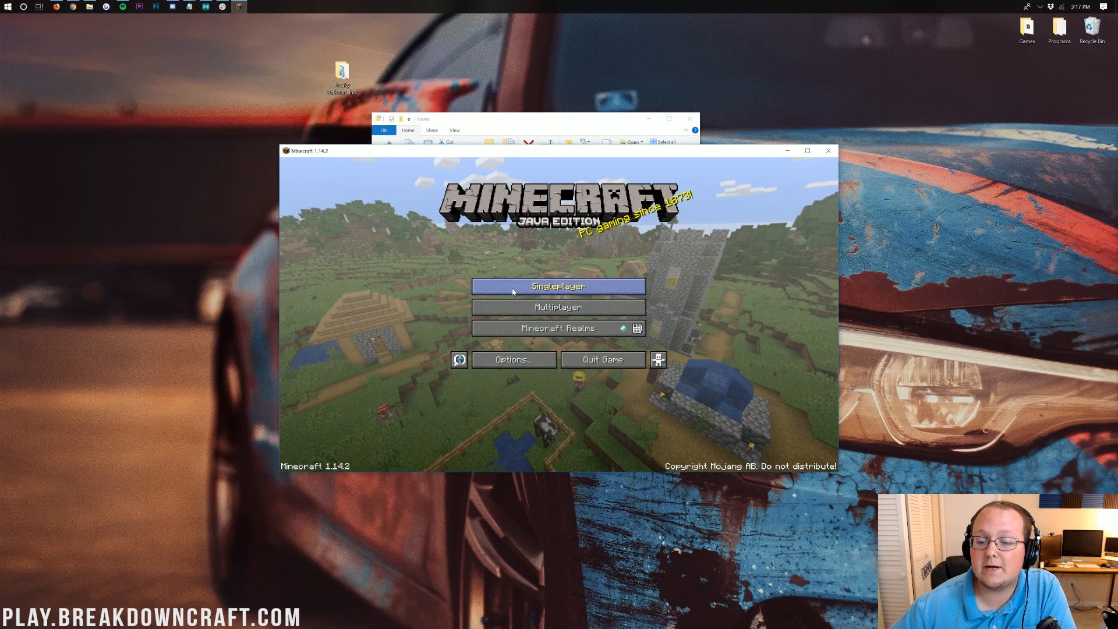
click(558, 286)
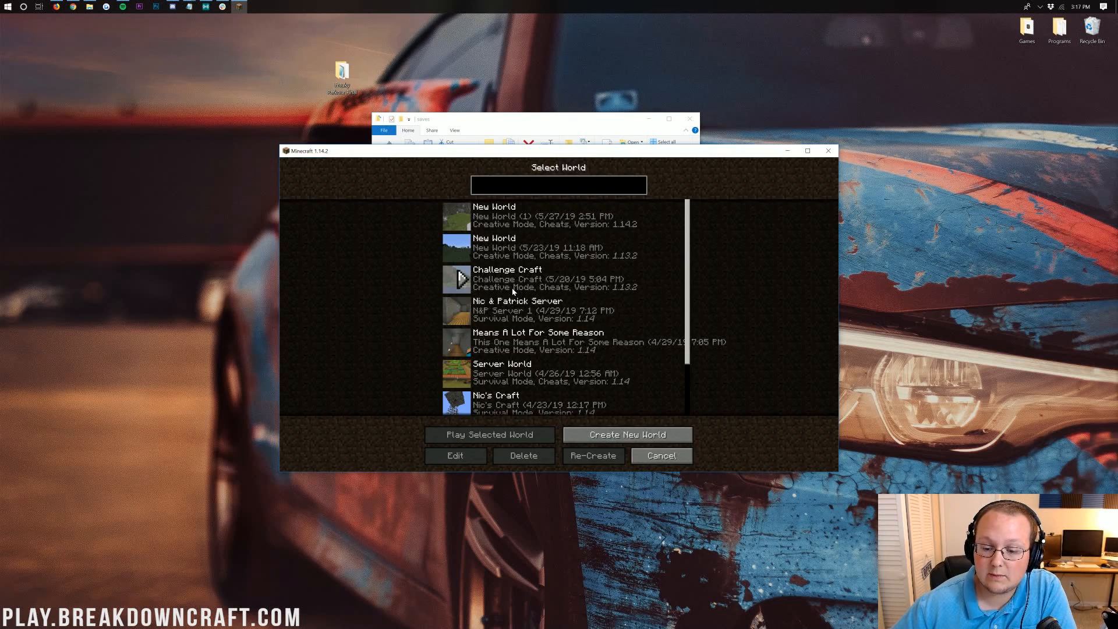
scroll(down, 3)
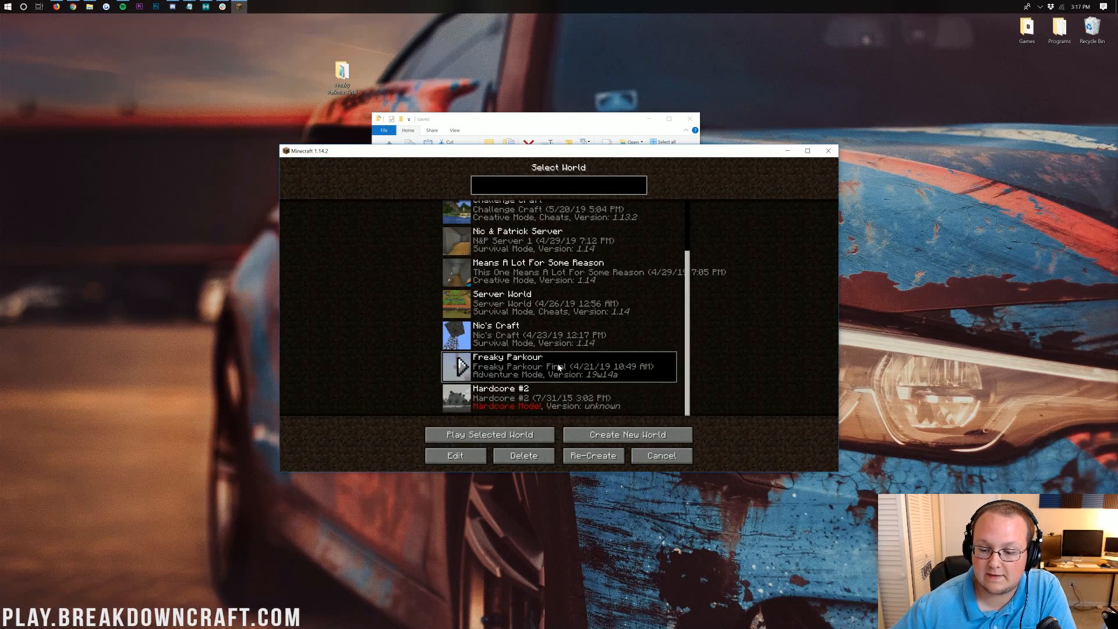
click(490, 435)
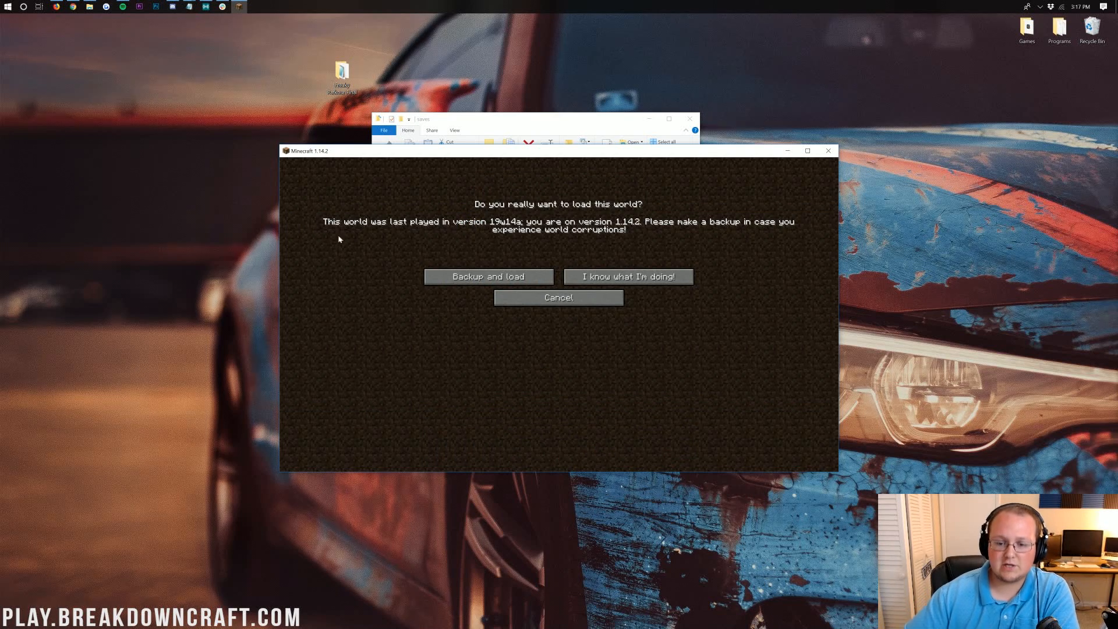
mouse_move(413, 272)
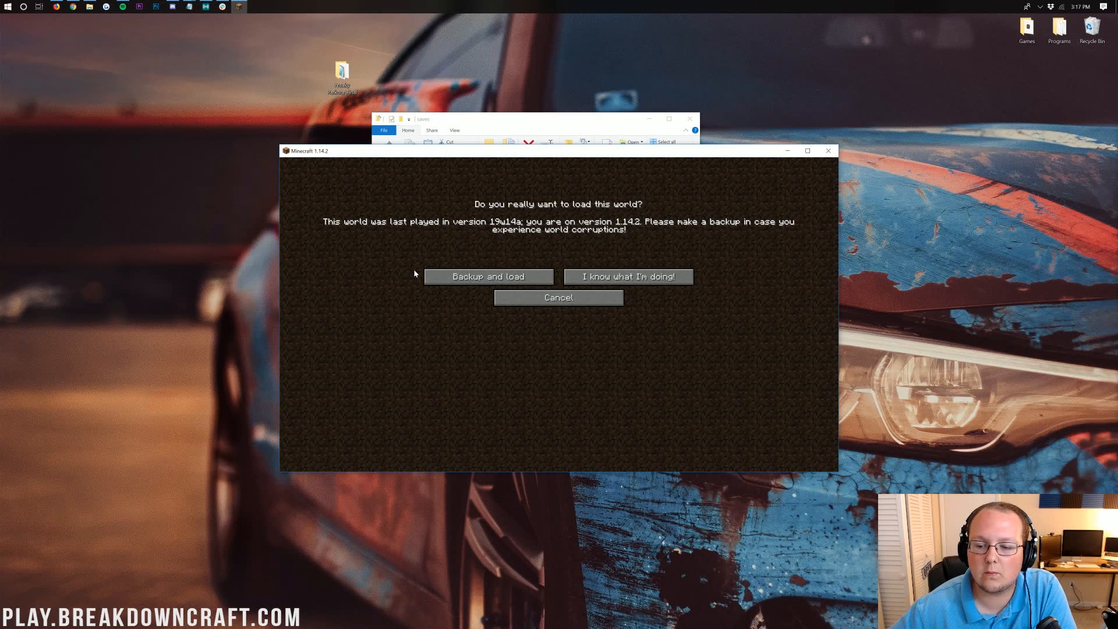
Accept the version warning with Backup and load so Freaky Parkour starts loading
click(627, 277)
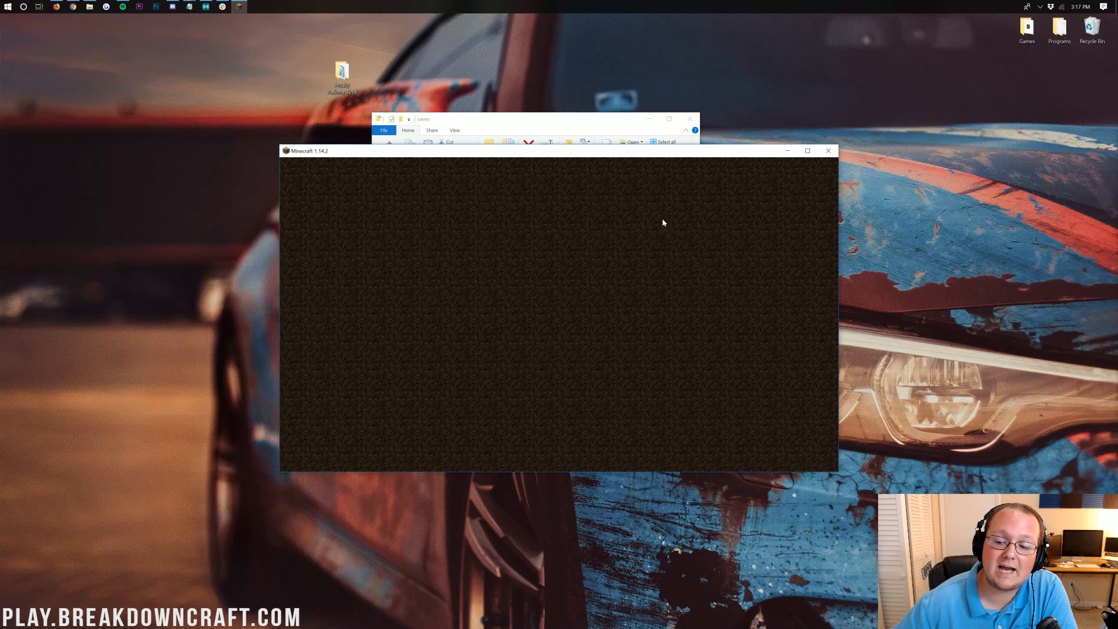
mouse_move(700, 228)
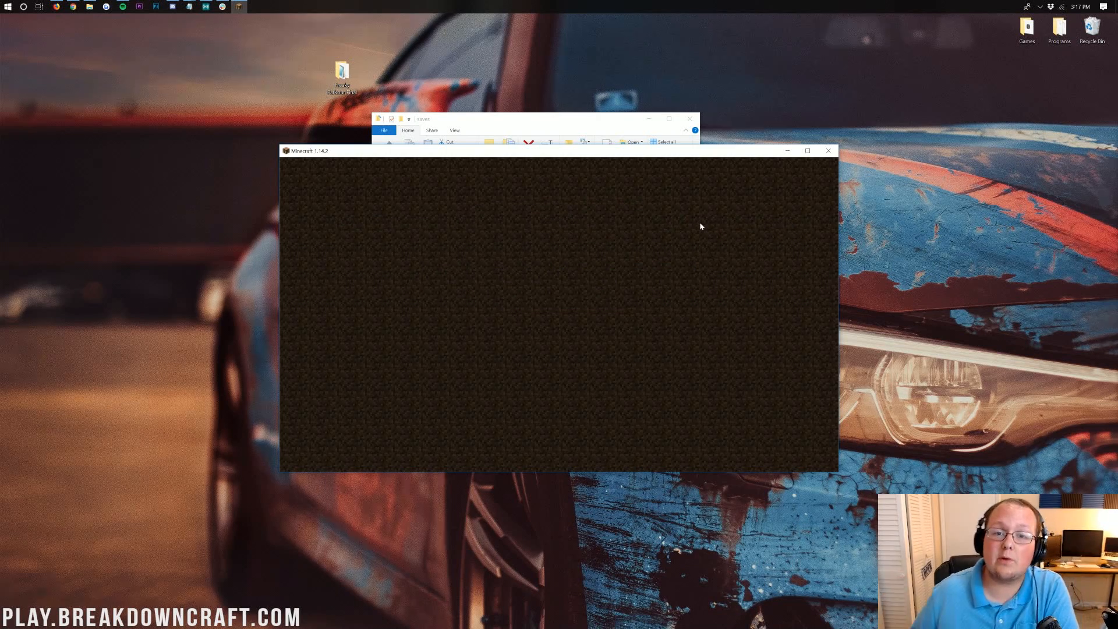